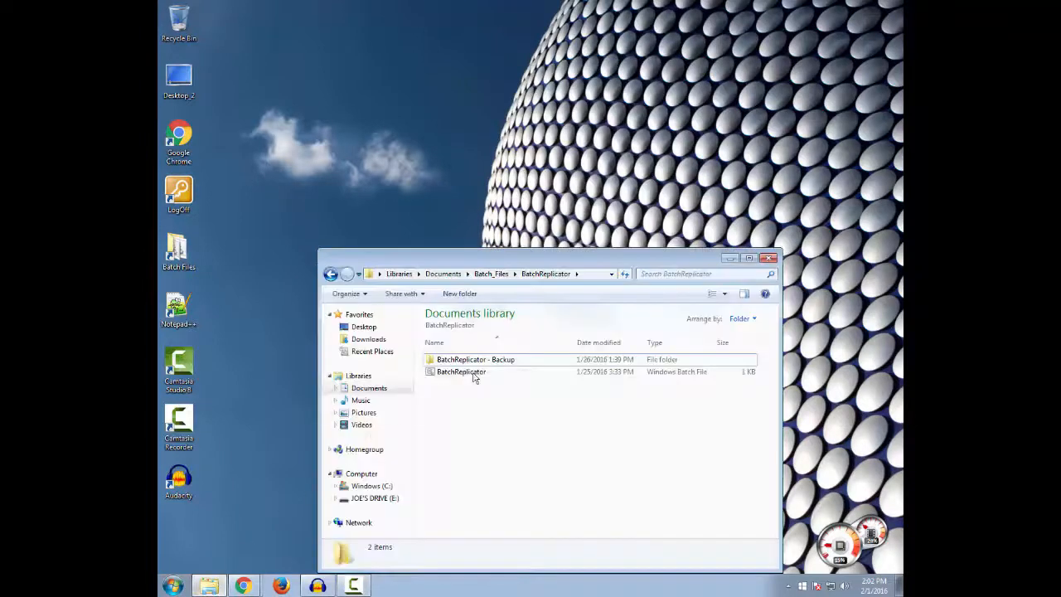
Run BatchReplicator.bat so it spawns numbered copies of itself.
left_click(460, 371)
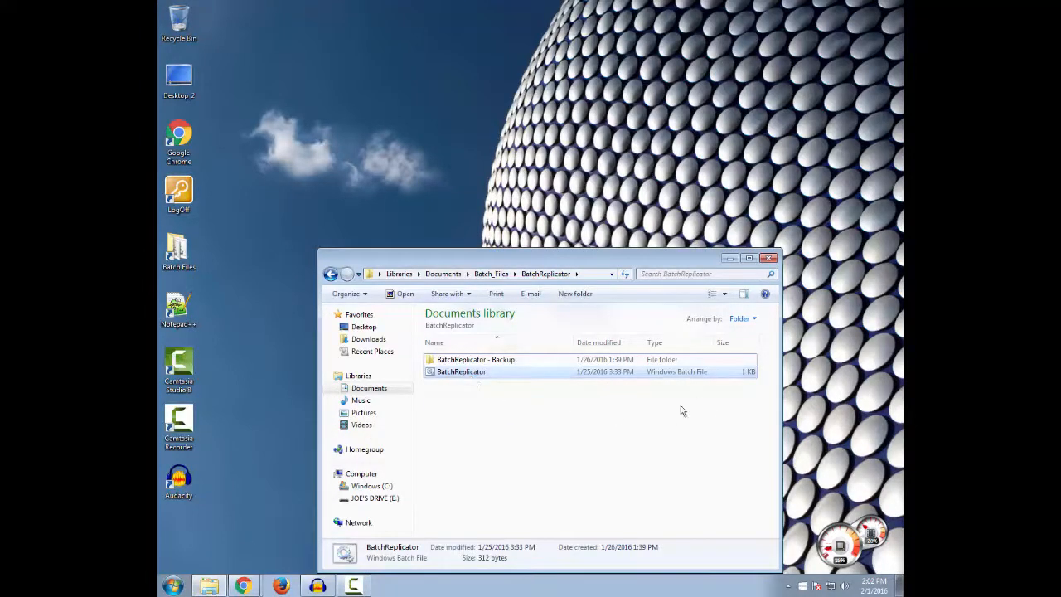
mouse_move(638, 371)
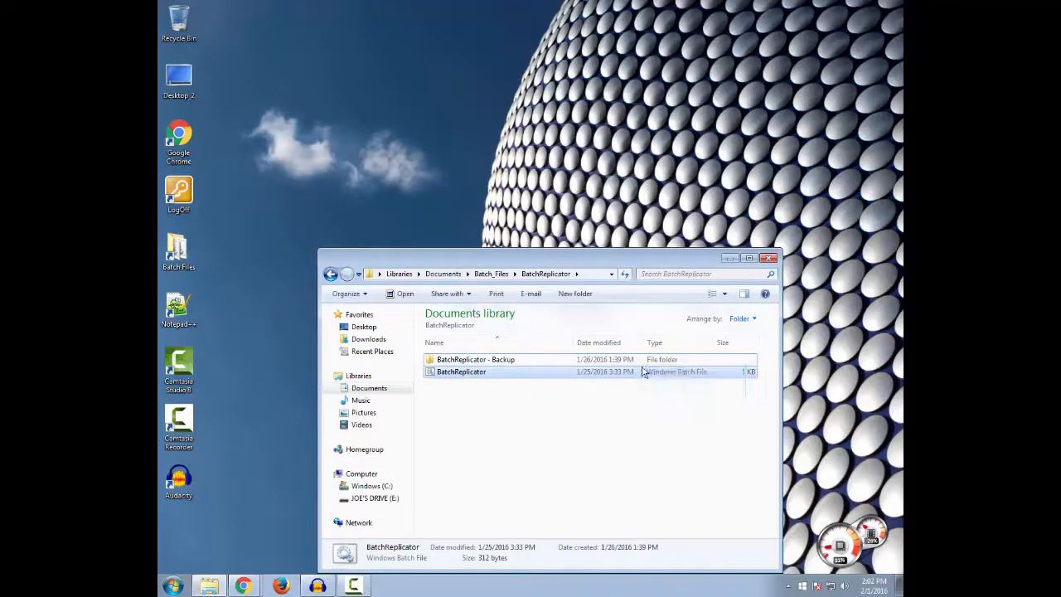
left_click(536, 434)
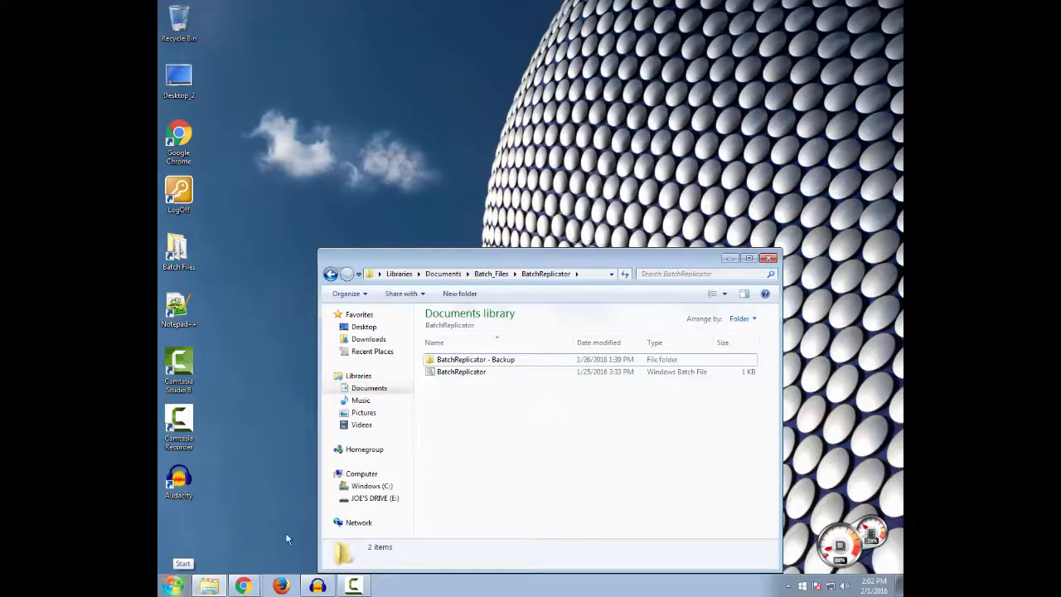
mouse_move(516, 406)
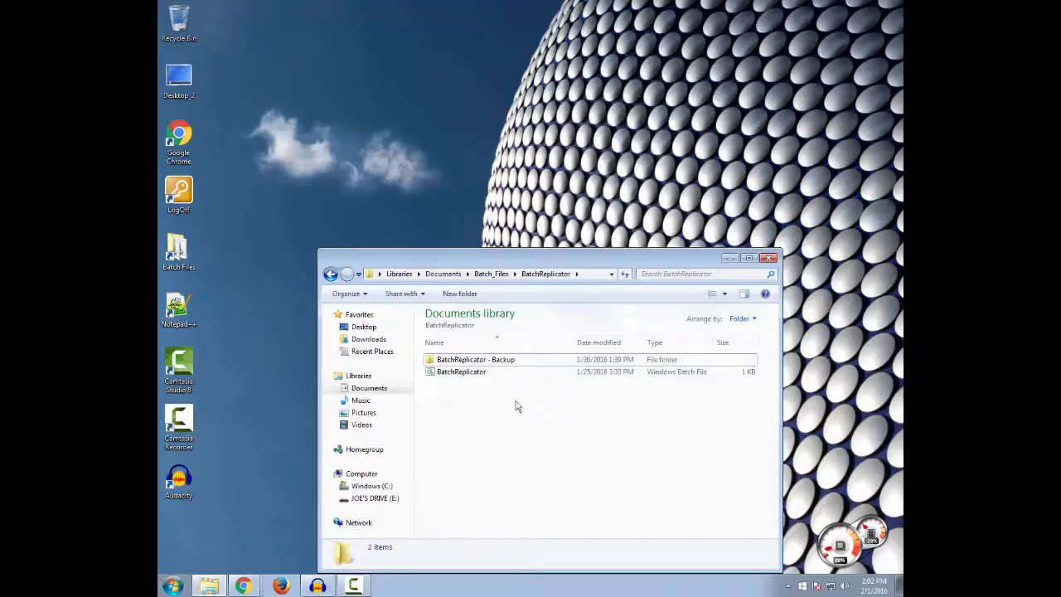
mouse_move(460, 371)
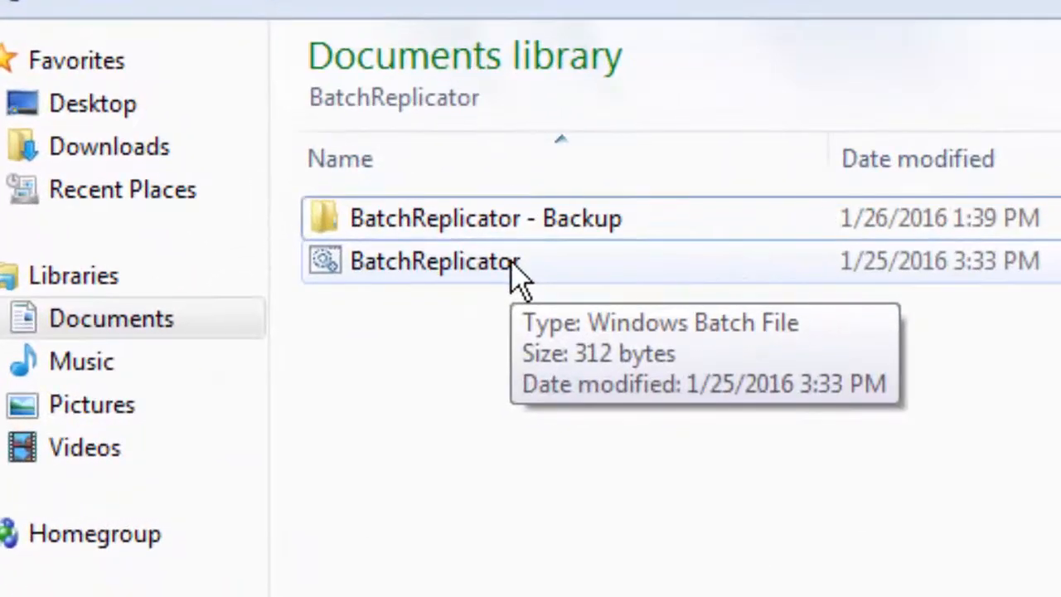
double_click(434, 261)
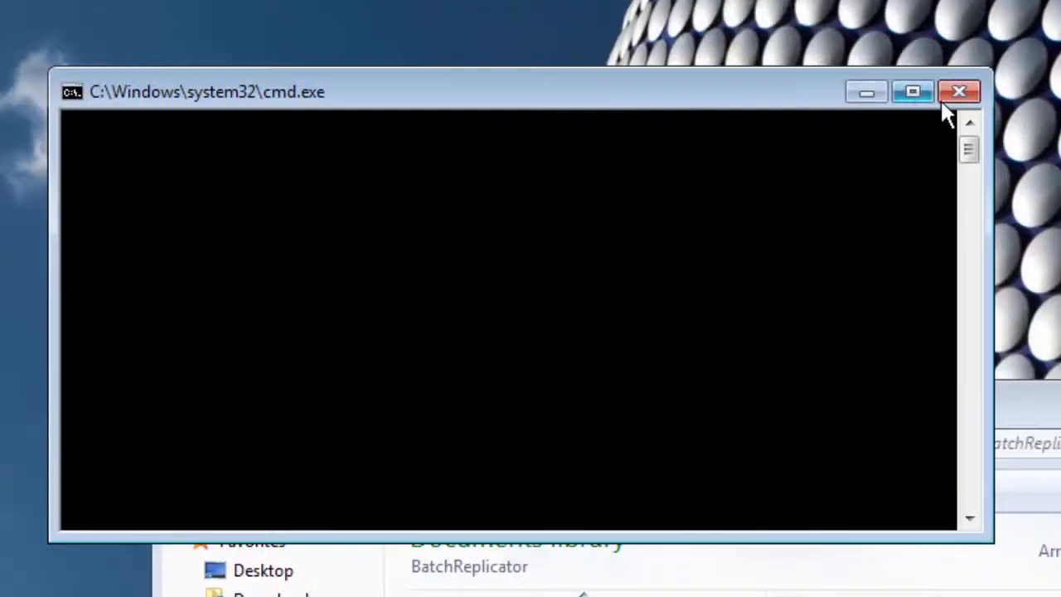
Close the command window and delete the 47 generated copies.
left_click(959, 92)
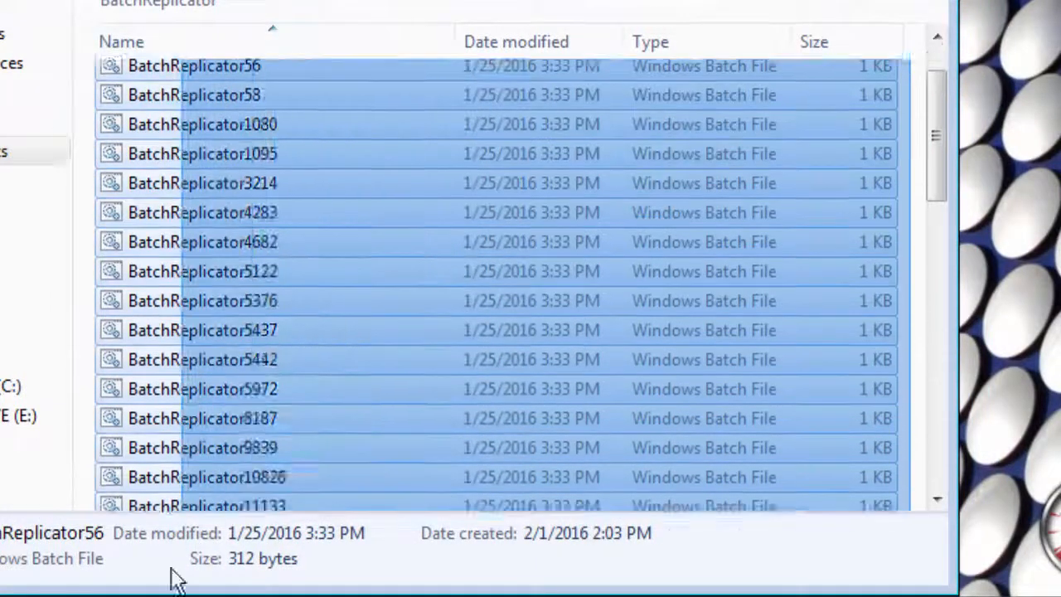
scroll("down", 3)
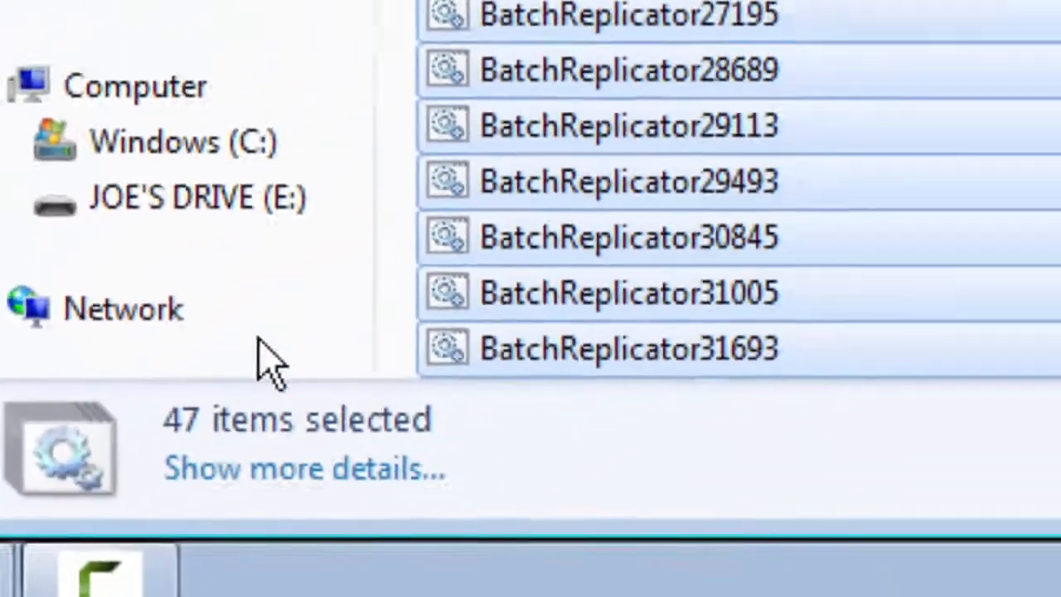
right_click(290, 357)
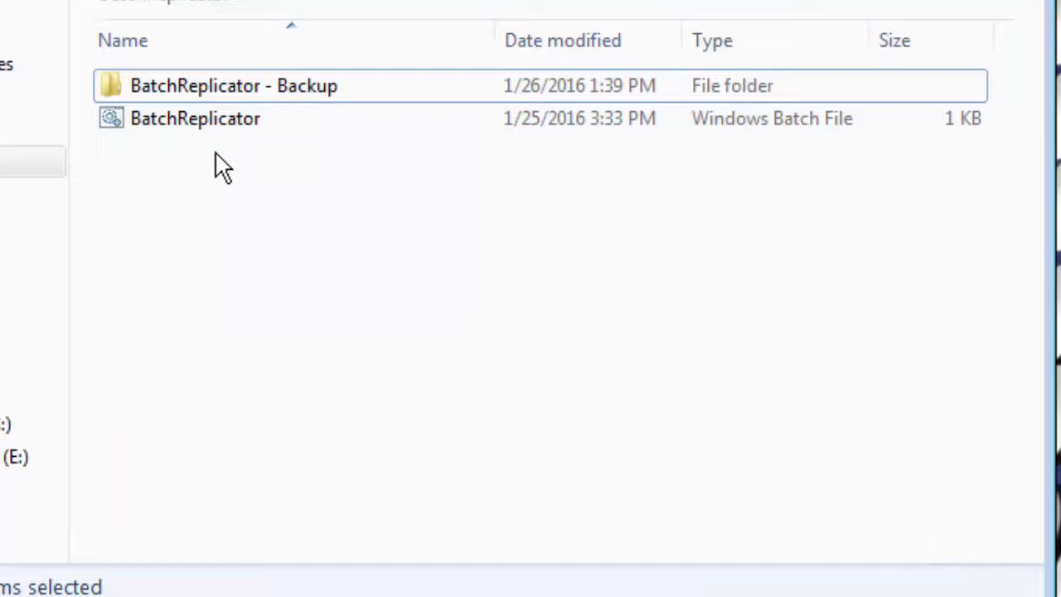
mouse_move(336, 282)
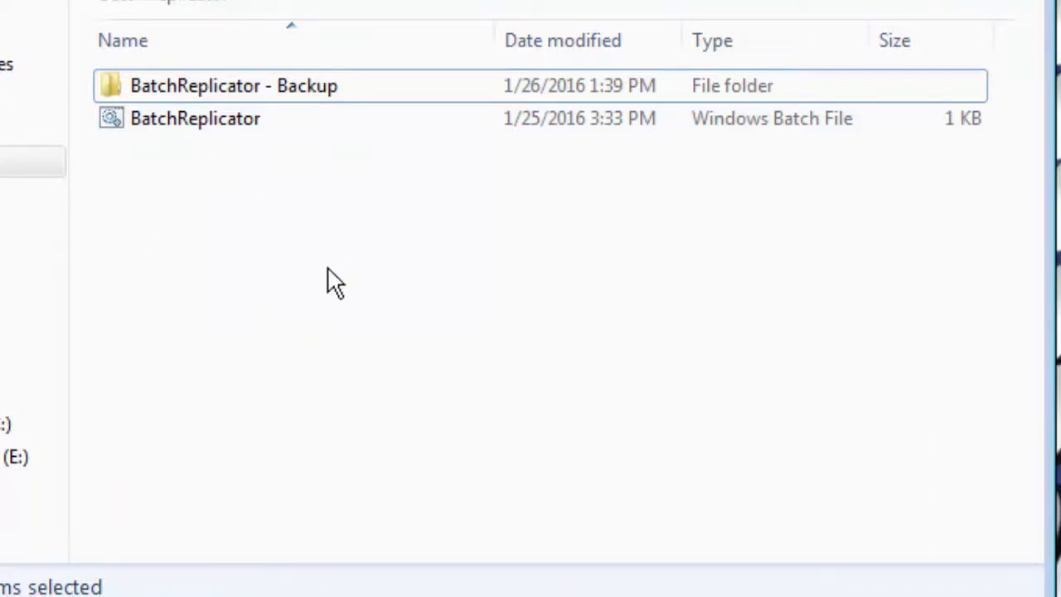
mouse_move(344, 94)
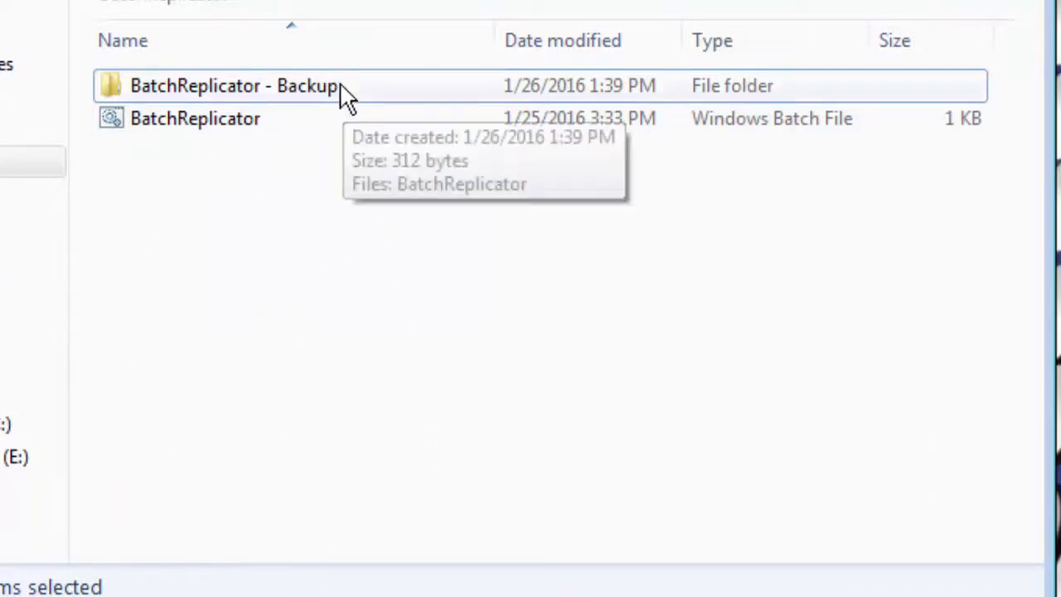
mouse_move(340, 132)
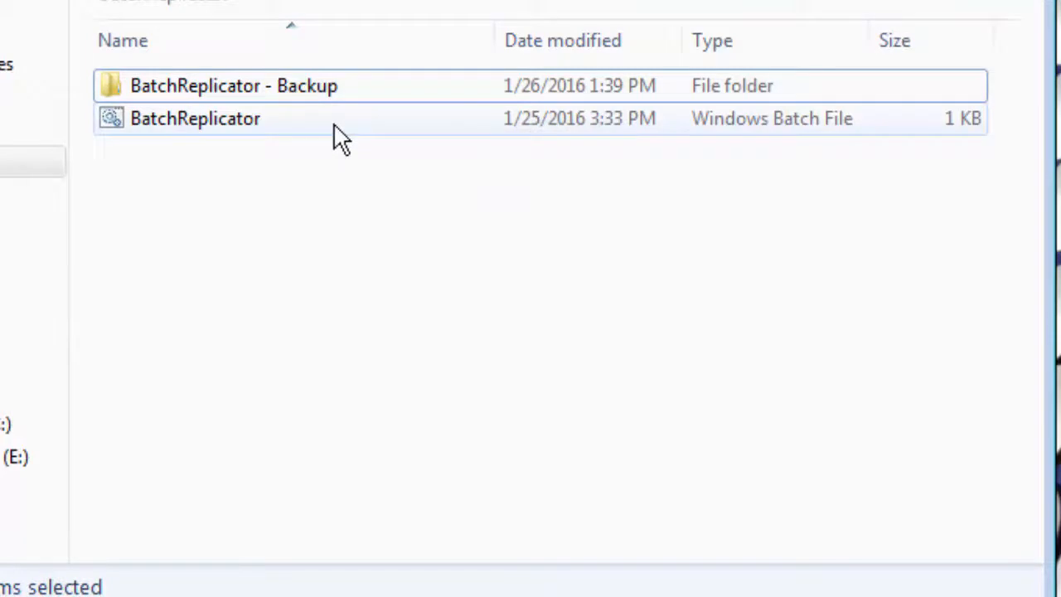
Open BatchReplicator.bat in Notepad++ and highlight %rand% on line 6.
right_click(340, 137)
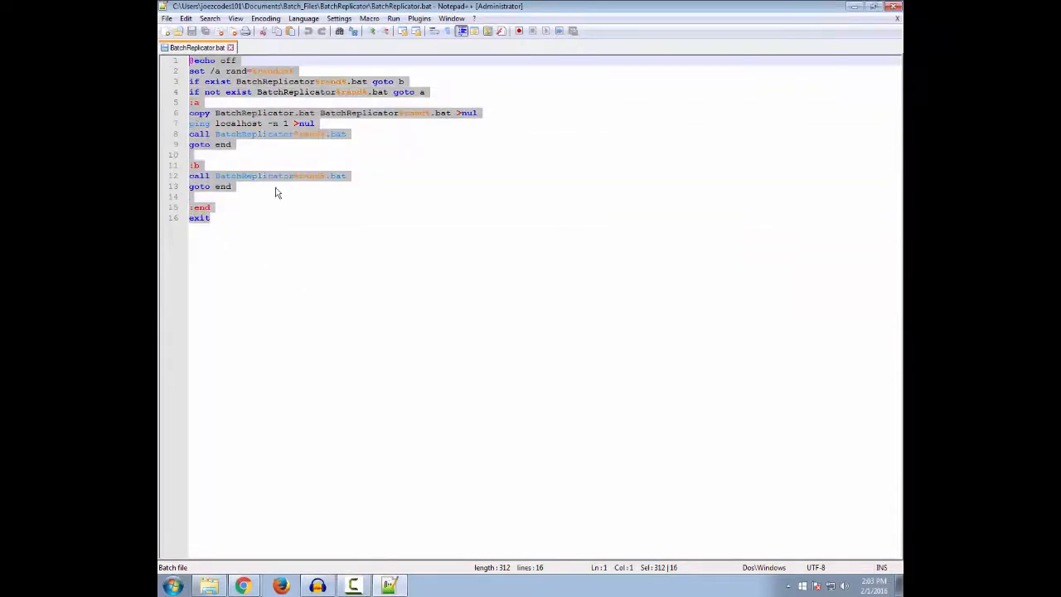
mouse_move(322, 268)
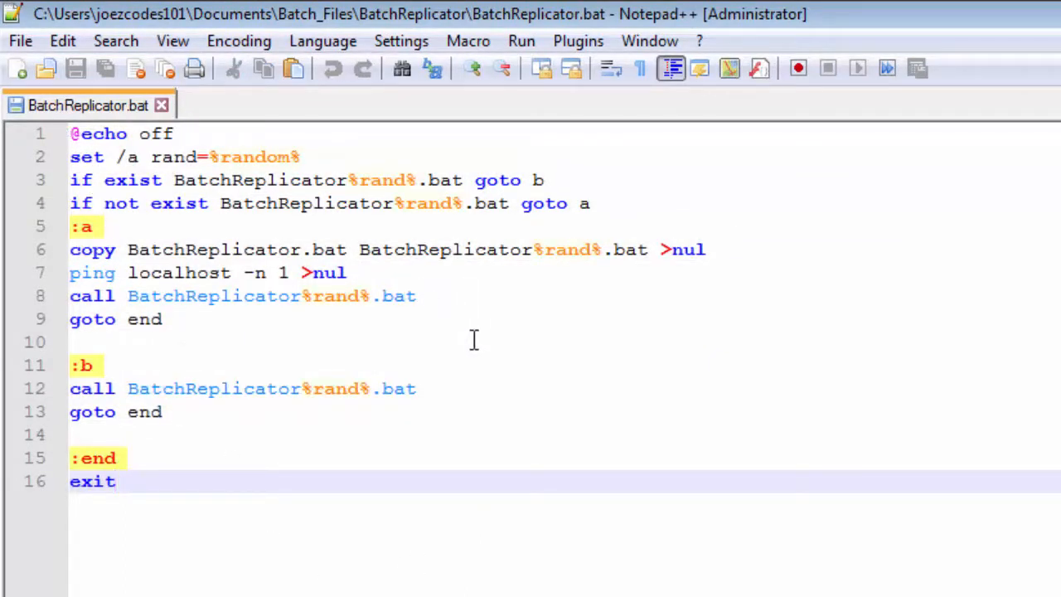
key("ctrl+a")
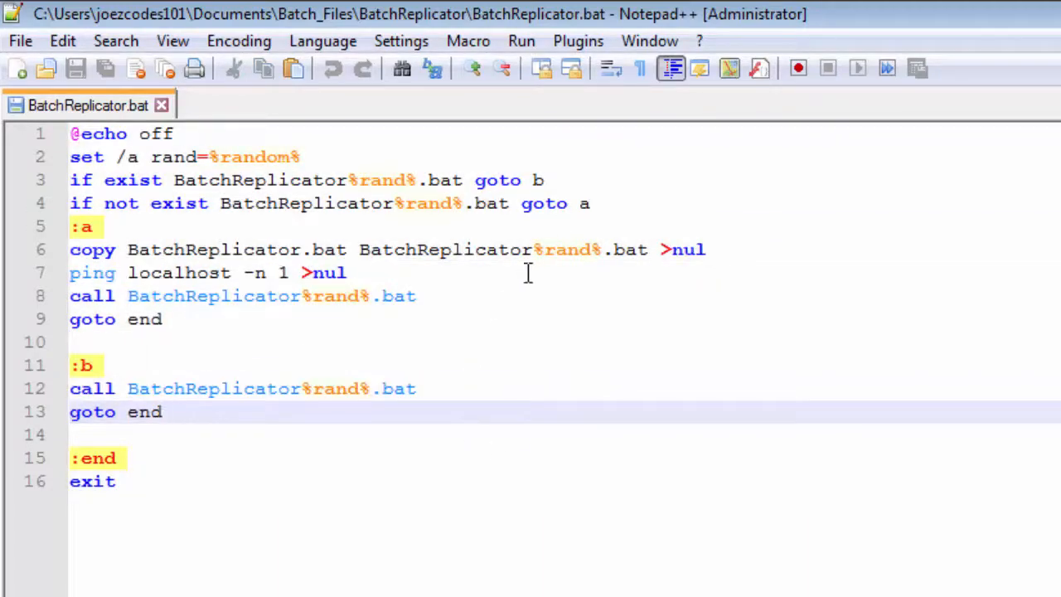
double_click(566, 250)
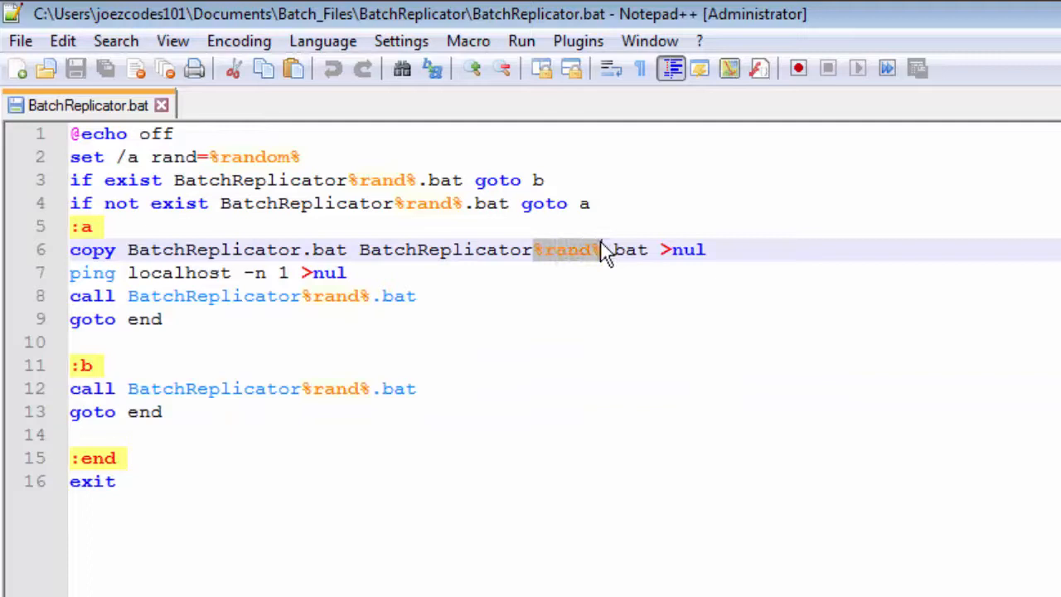
mouse_move(474, 368)
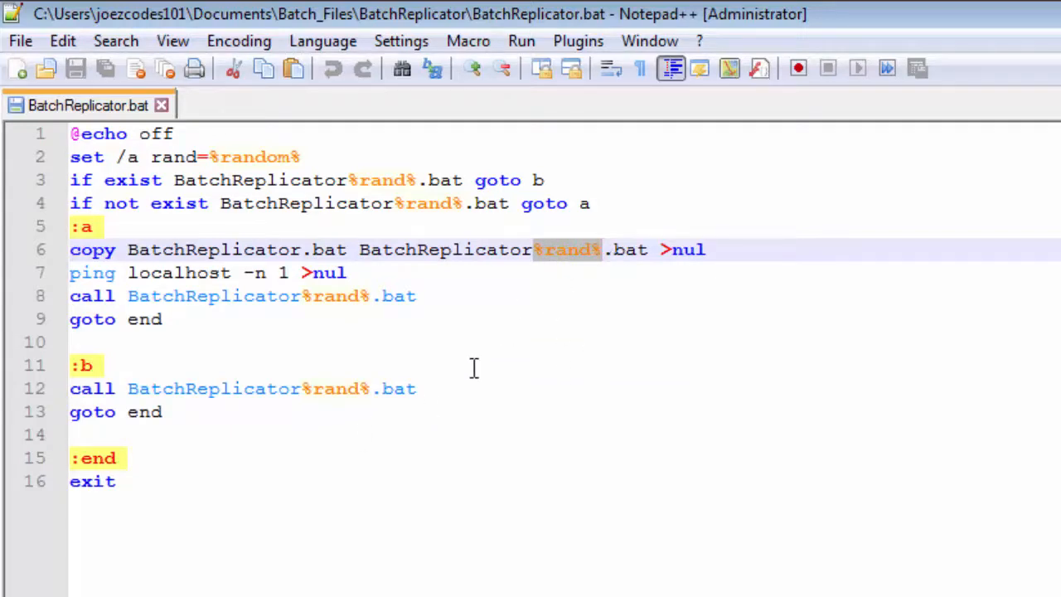
mouse_move(319, 296)
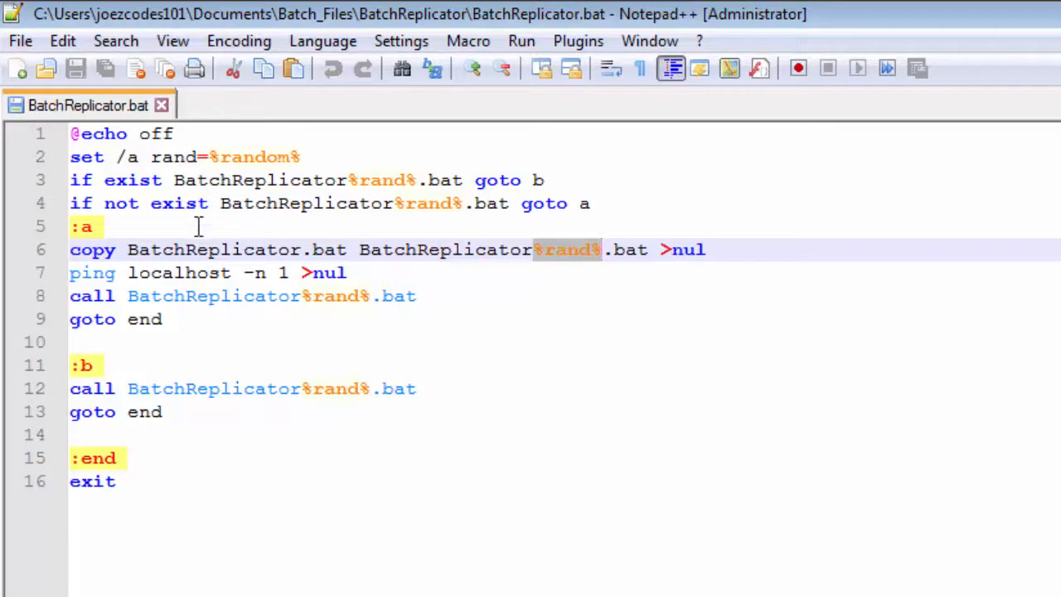
mouse_move(297, 180)
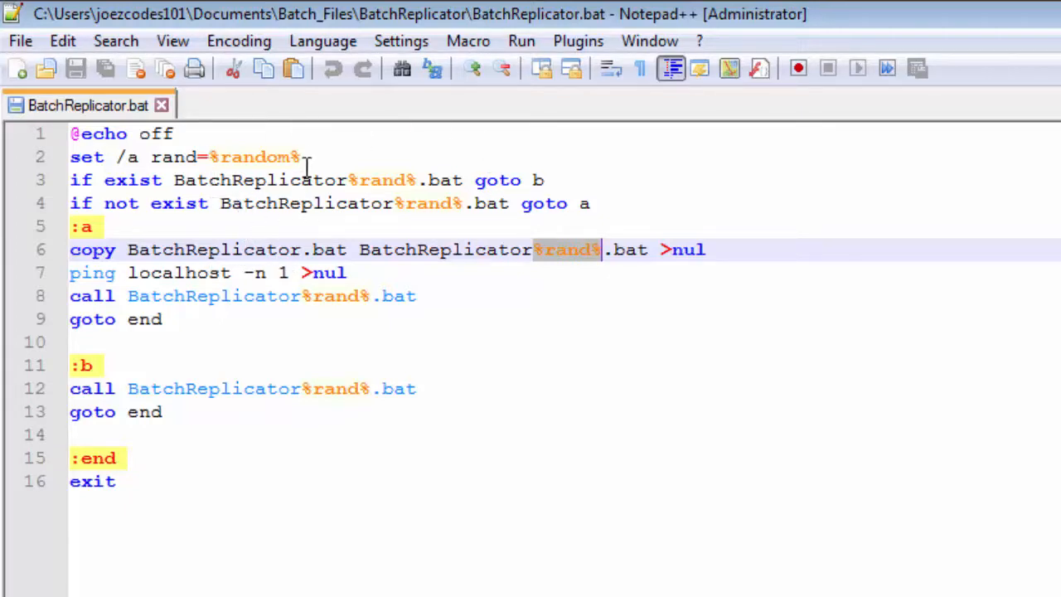
mouse_move(307, 204)
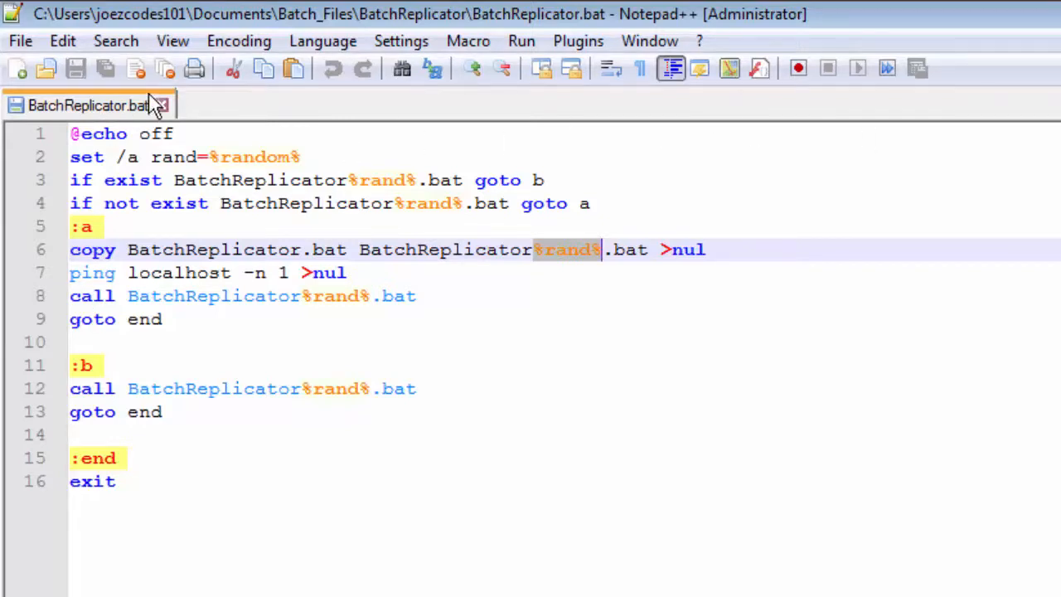
Close Notepad++, then select BatchReplicator.bat and dismiss its context menu.
left_click(161, 105)
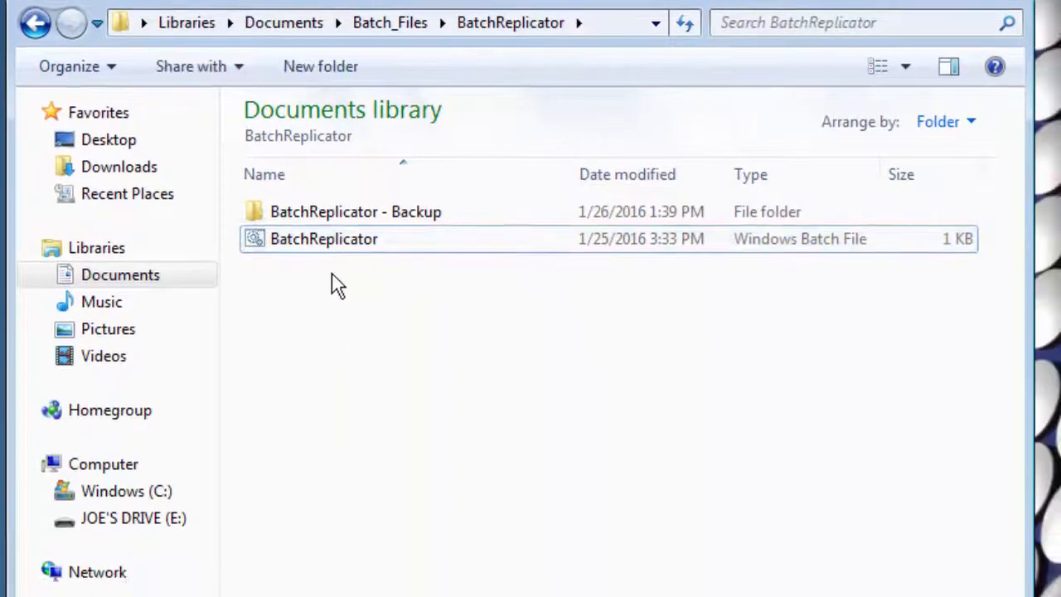
left_click(323, 238)
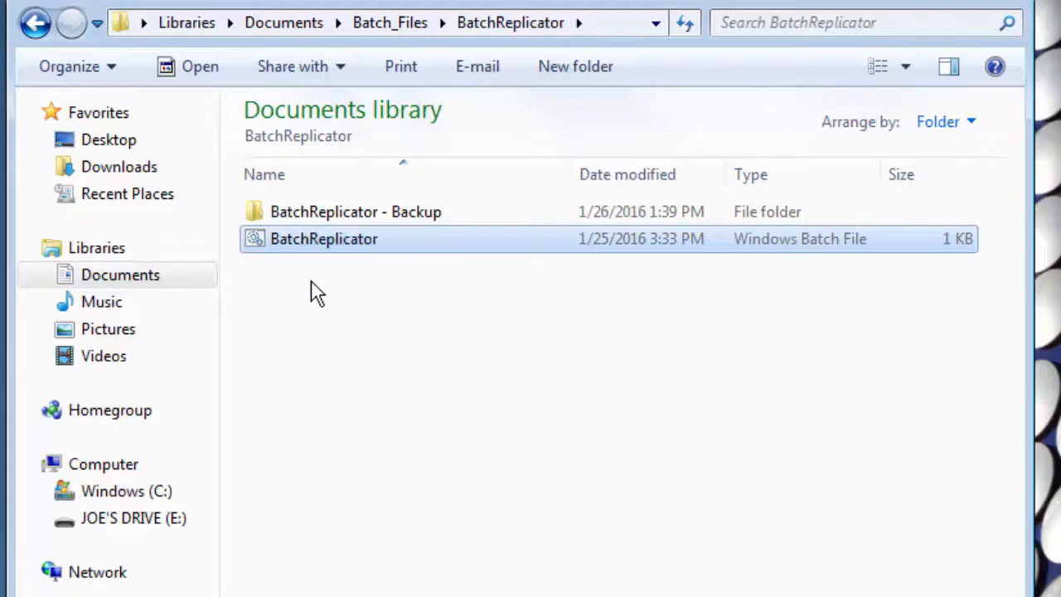
mouse_move(324, 245)
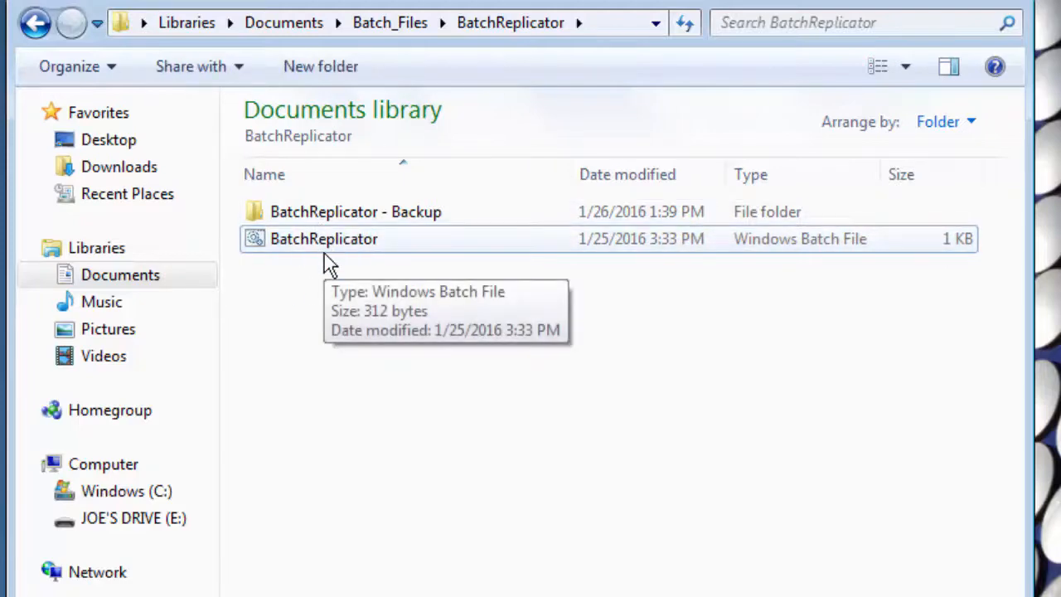
right_click(324, 239)
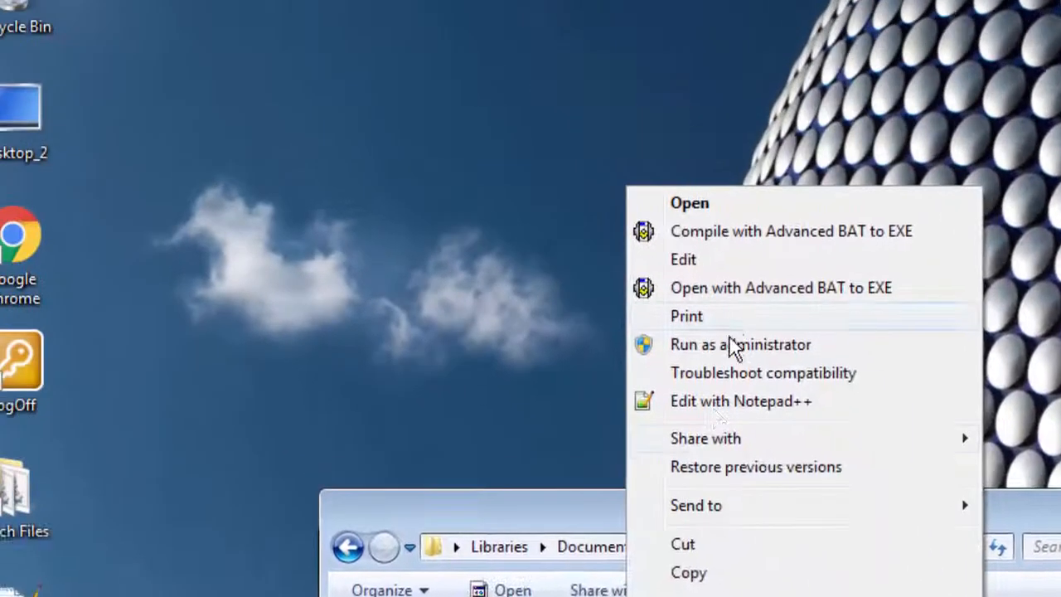
left_click(740, 400)
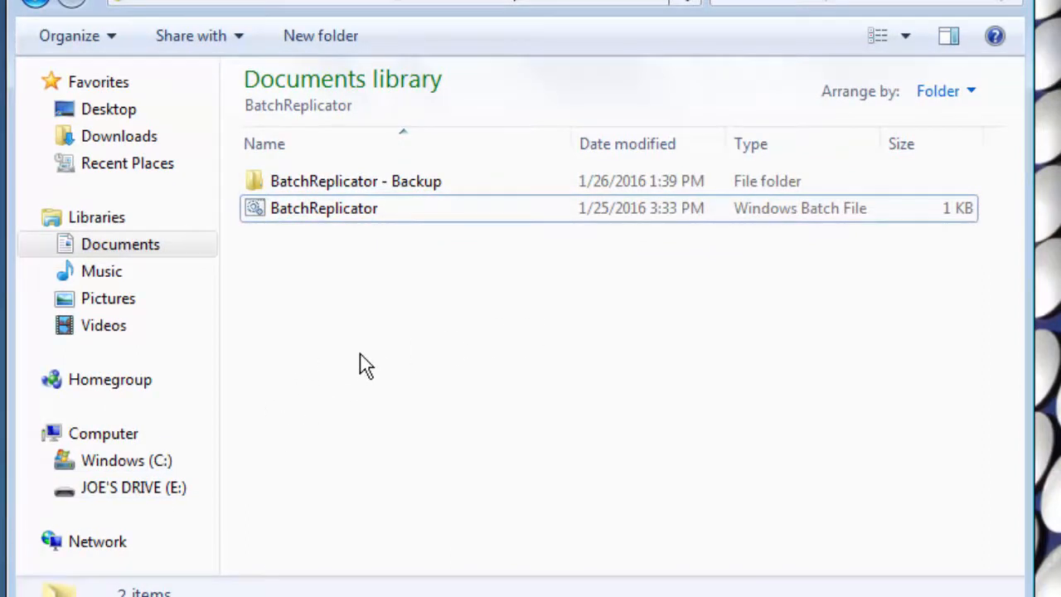
mouse_move(238, 459)
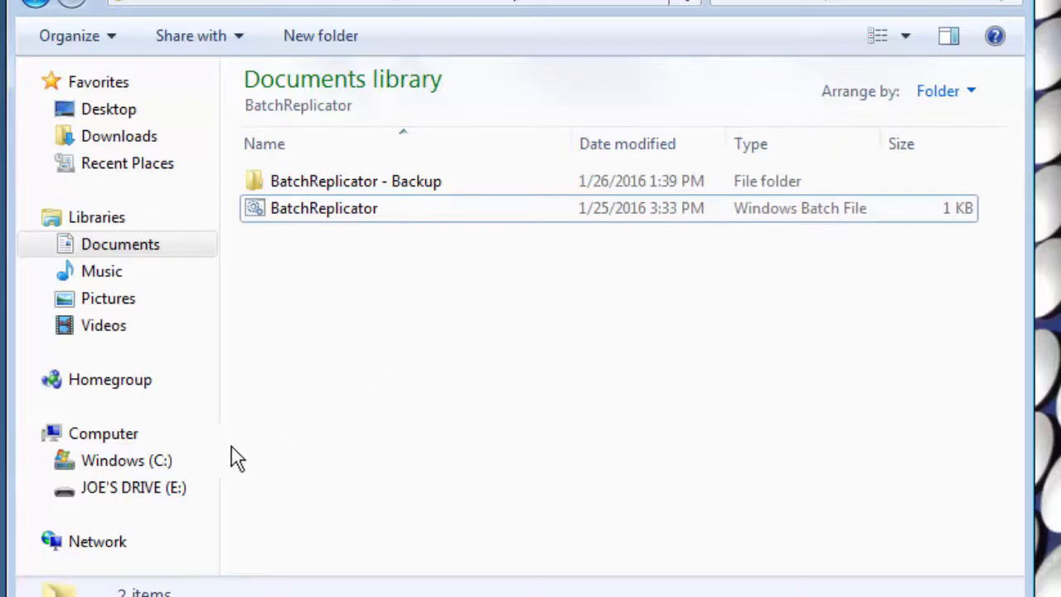